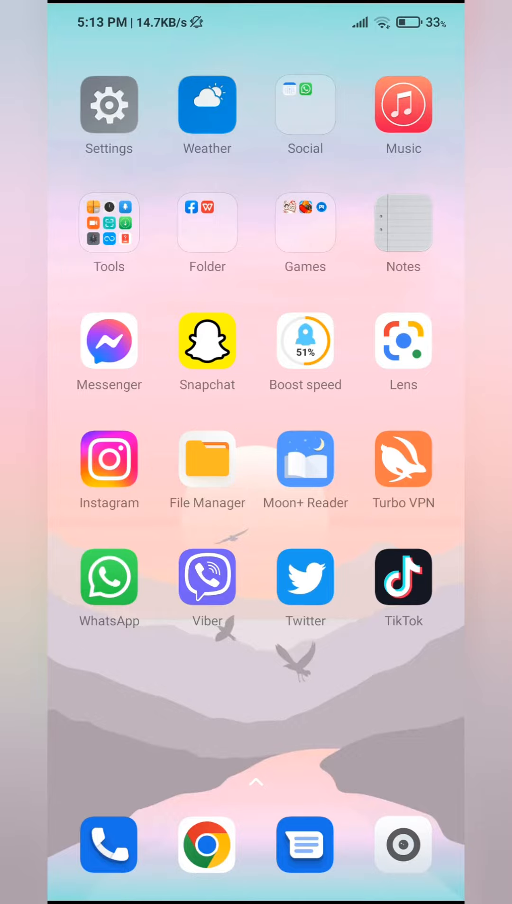
- Launch TikTok from the home screen into the For You feed
click(403, 578)
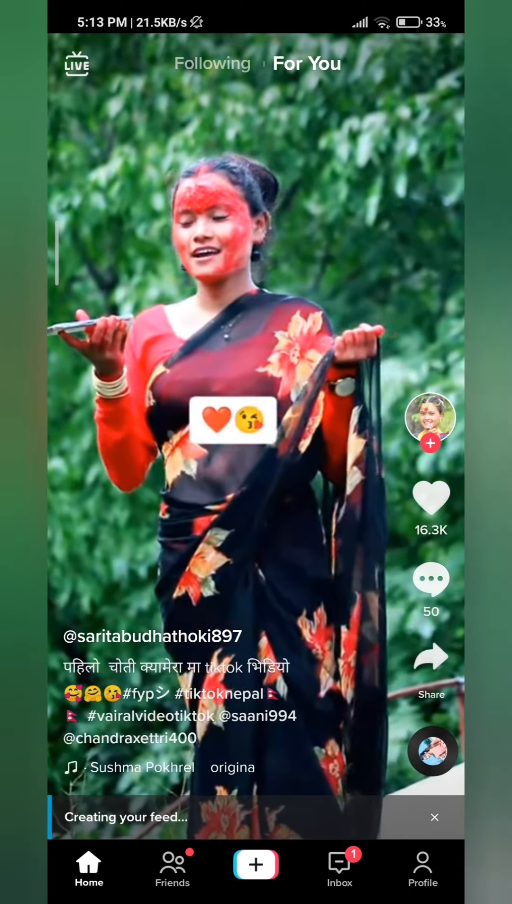
- Go to my own profile via the bottom navigation bar
click(423, 867)
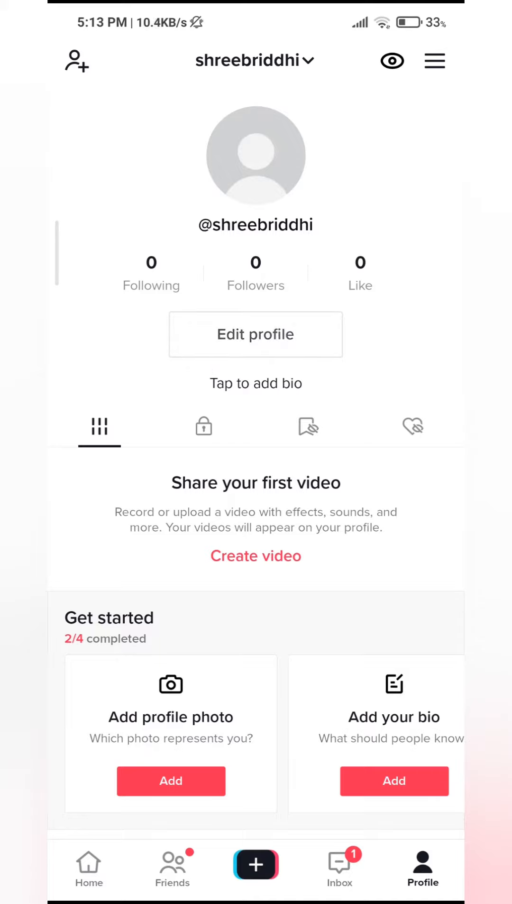
- Bring up the Edit profile screen from the profile page
click(255, 334)
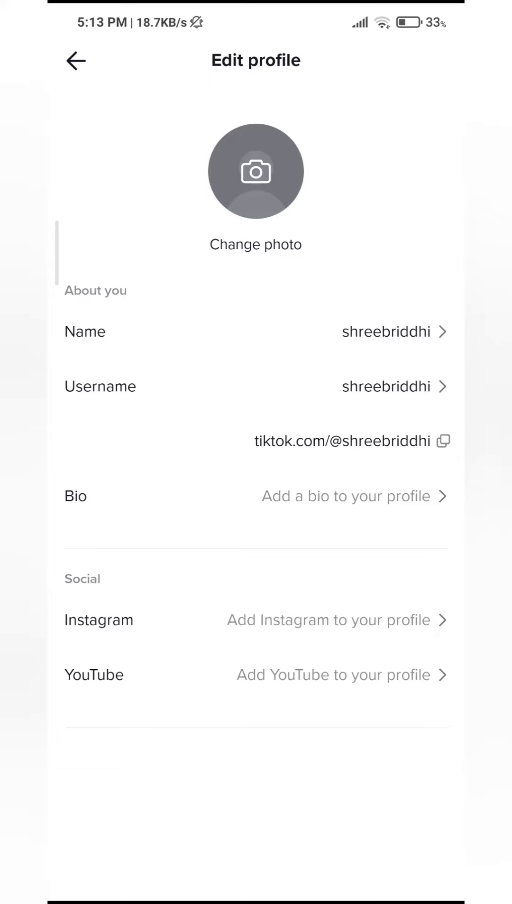
- Enter the username editor to change the handle to Shreebriddhi22
click(388, 386)
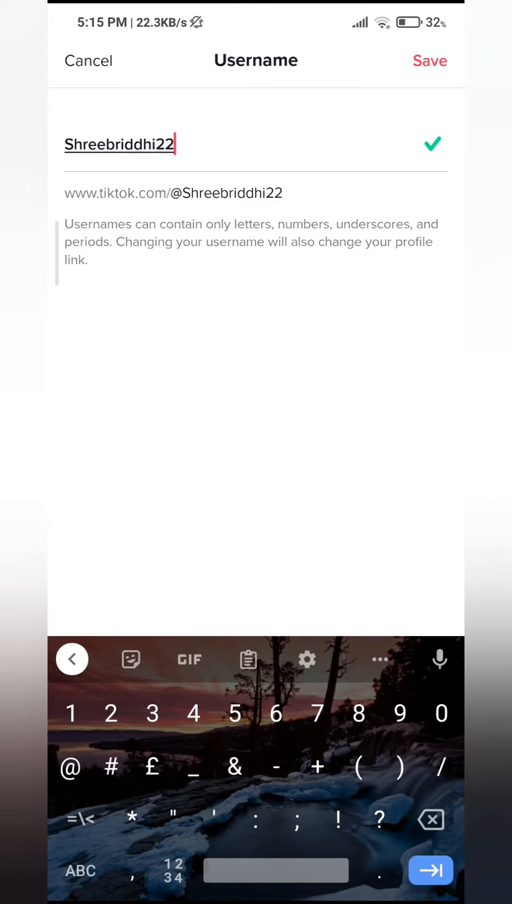
- Save Shreebriddhi22 as the username and confirm via Set username
click(429, 60)
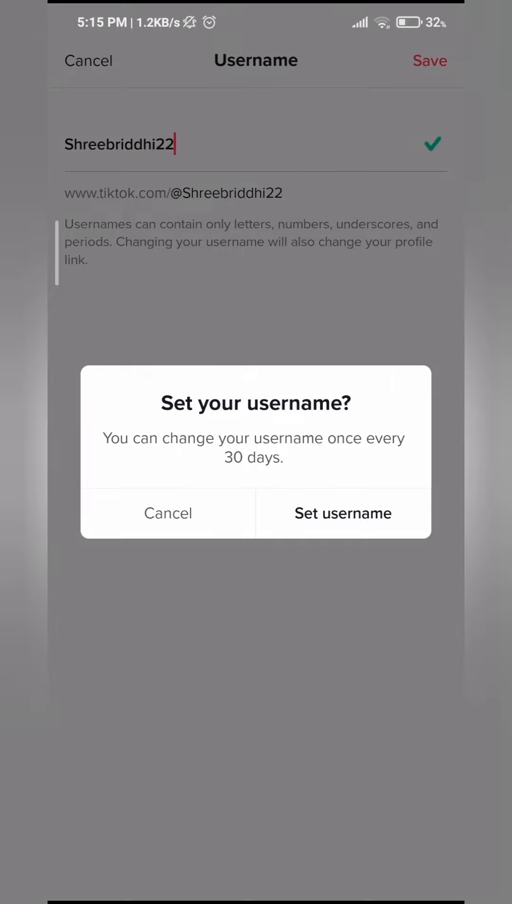
click(342, 513)
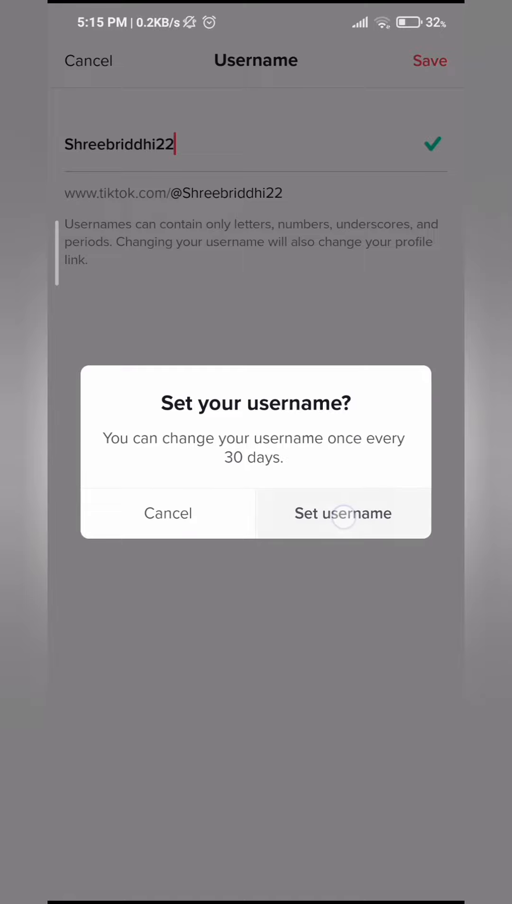
click(343, 513)
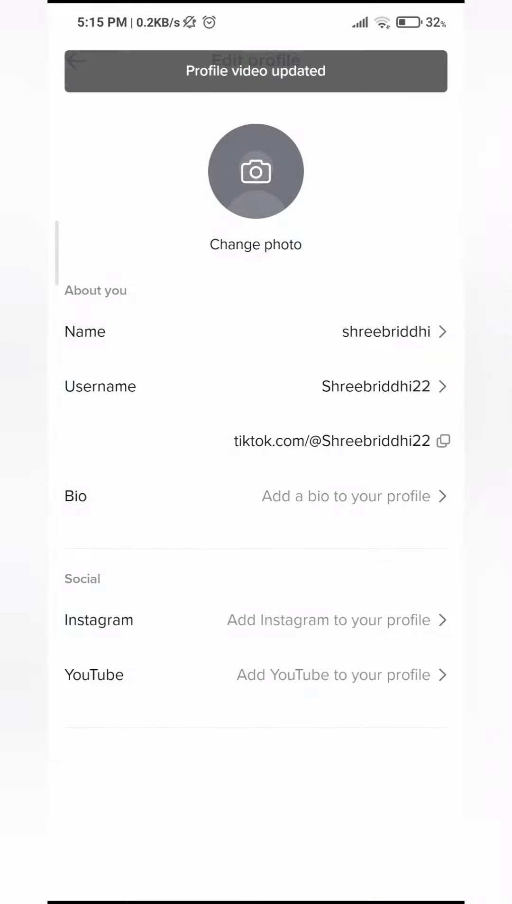